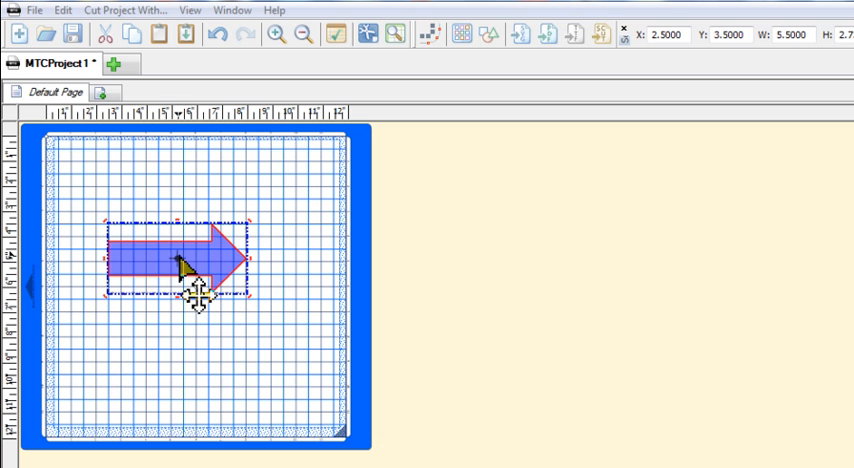
Drag the Basic Arrow to X 6.5, Y 0 at the mat's top-right corner.
{"action": "left_click_drag", "start_coordinate": [190, 260], "coordinate": [200, 284]}
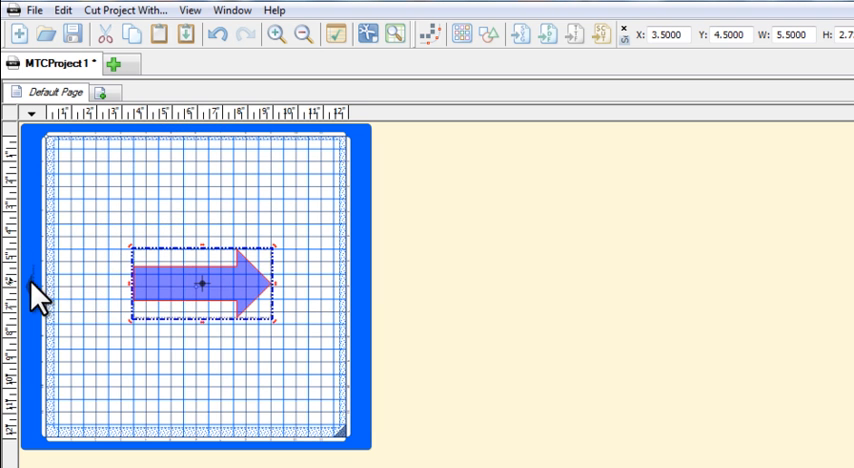
{"action": "left_click_drag", "start_coordinate": [200, 284], "coordinate": [240, 224]}
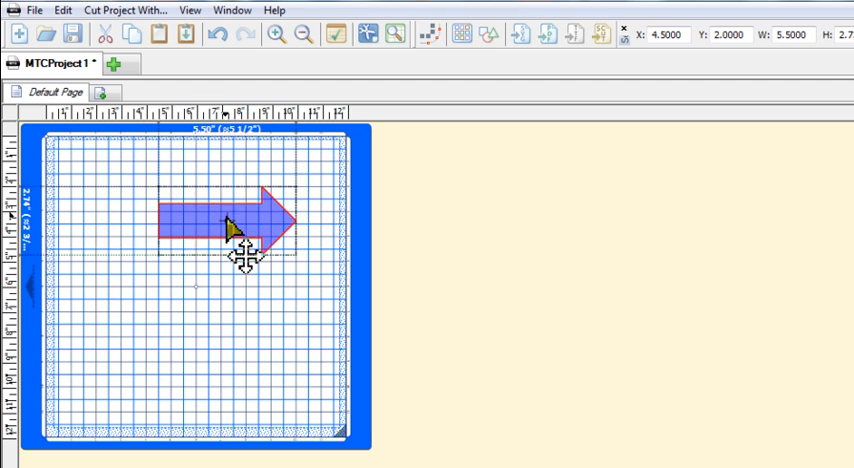
{"action": "left_click_drag", "start_coordinate": [234, 228], "coordinate": [242, 210]}
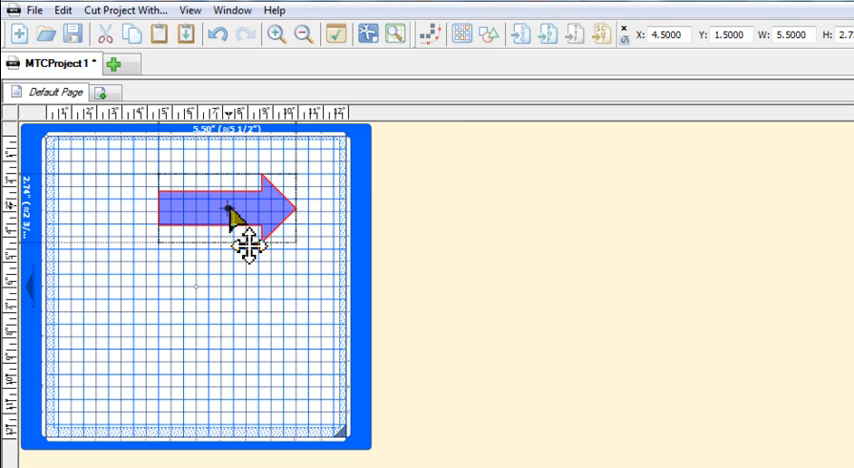
{"action": "left_click_drag", "start_coordinate": [240, 216], "coordinate": [276, 170]}
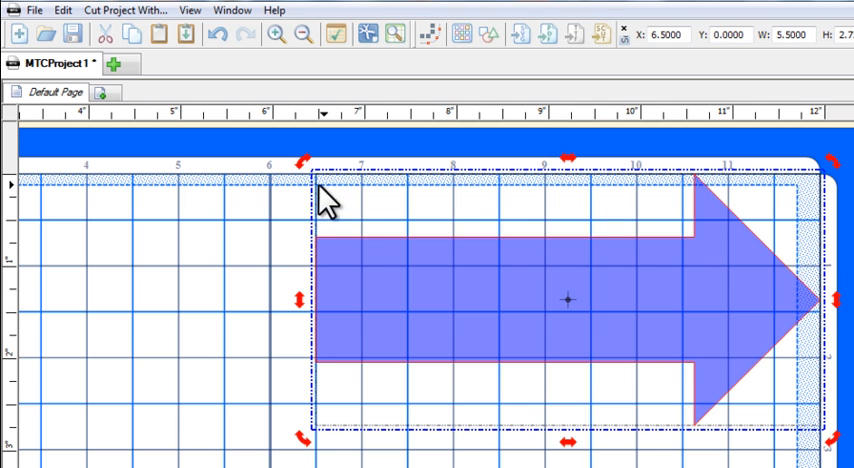
{"action": "mouse_move", "coordinate": [832, 344]}
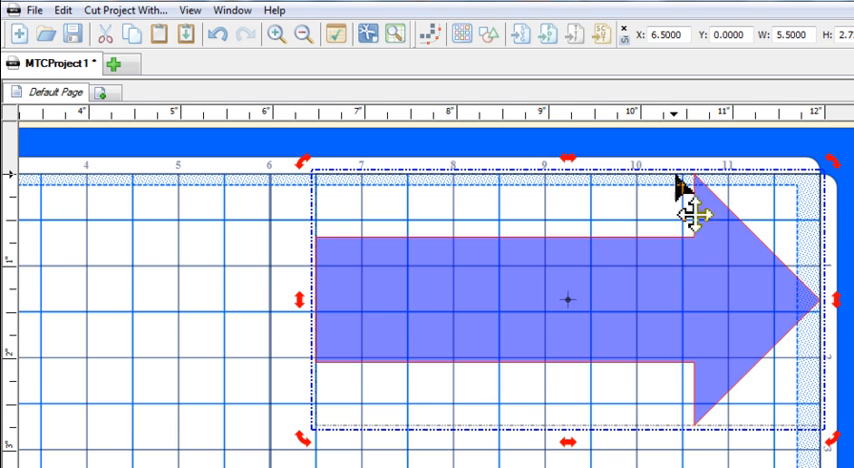
{"action": "mouse_move", "coordinate": [836, 344]}
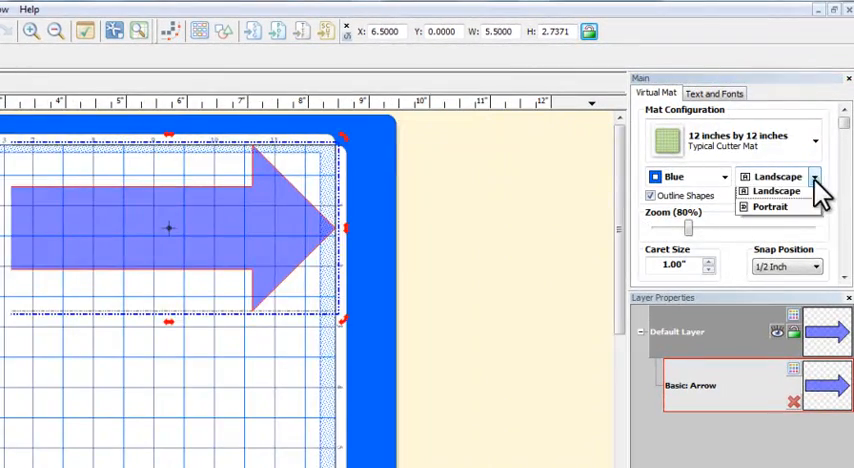
Set the Virtual Mat to Portrait and decline rotating the arrow content.
{"action": "left_click", "coordinate": [770, 208]}
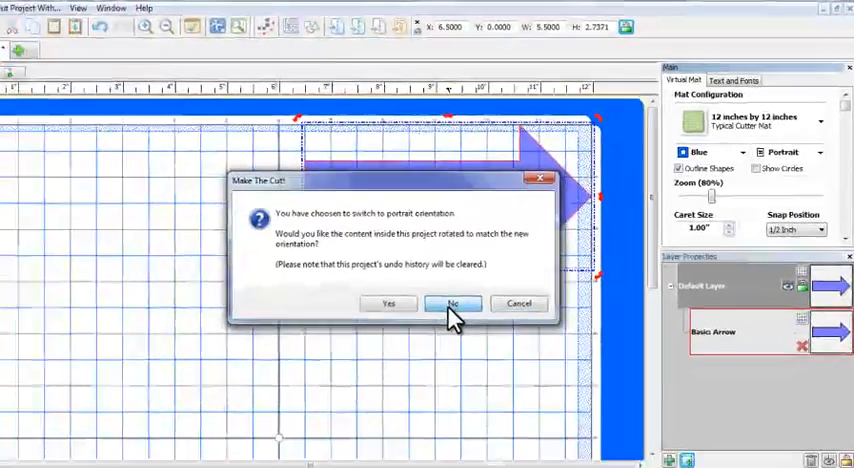
{"action": "left_click", "coordinate": [452, 304]}
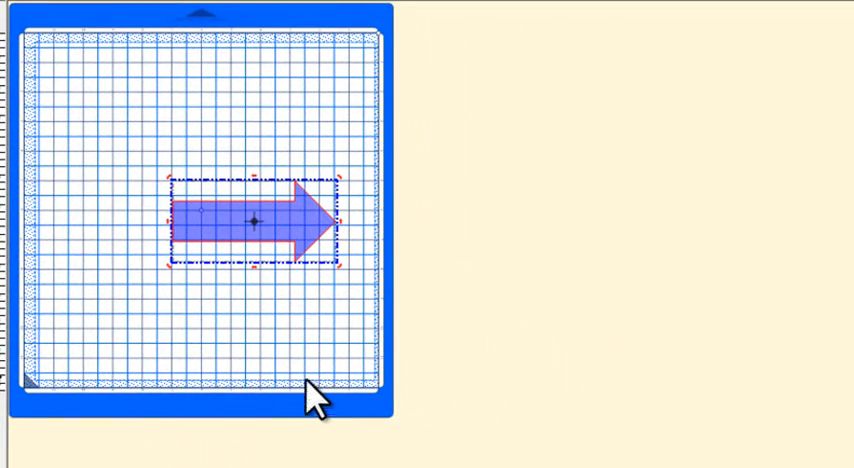
{"action": "mouse_move", "coordinate": [284, 384]}
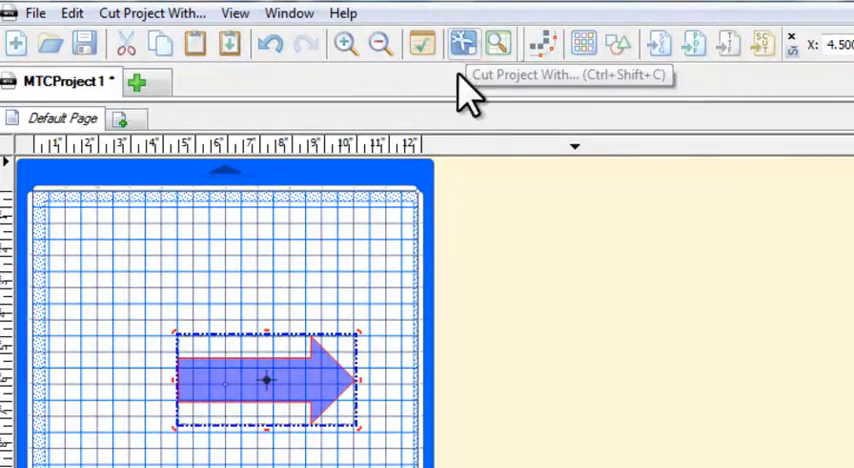
Start a Klic-N-Kut cut of the project using Rolled Material as the material length.
{"action": "left_click", "coordinate": [462, 42]}
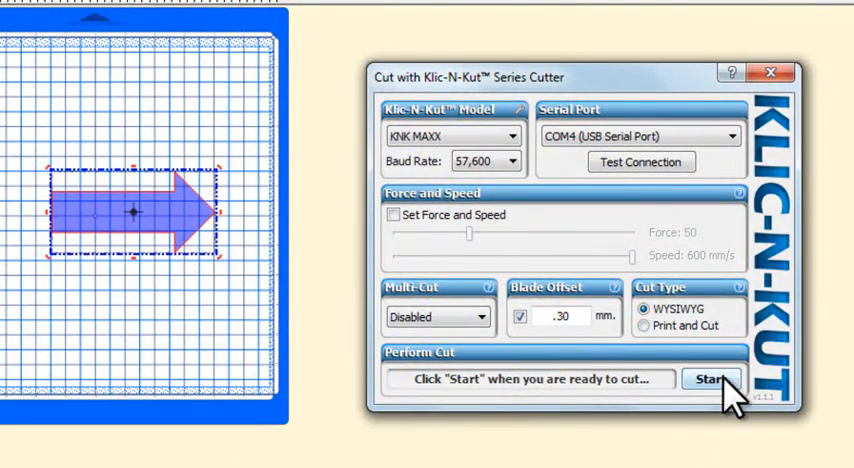
{"action": "left_click", "coordinate": [712, 380]}
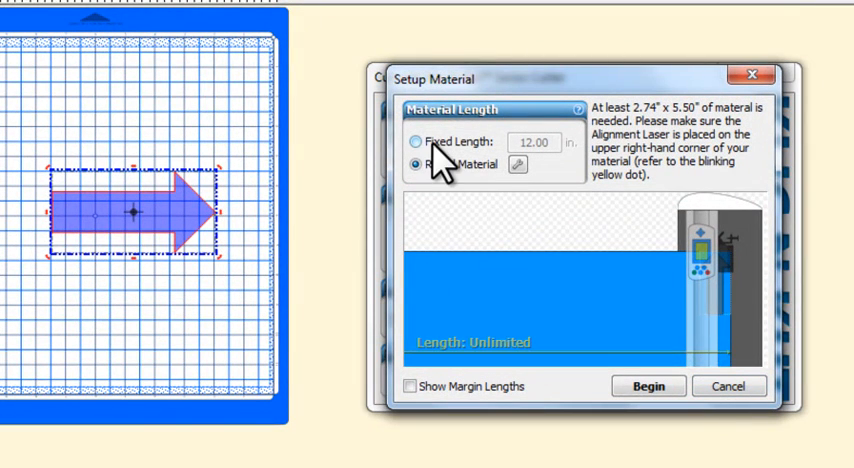
{"action": "left_click", "coordinate": [412, 164]}
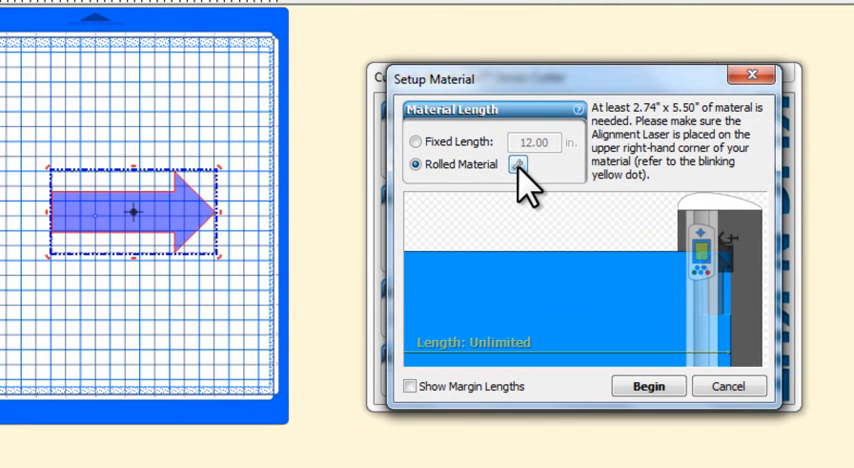
Enter the rolled material X and Y design margins and confirm them.
{"action": "left_click", "coordinate": [518, 164]}
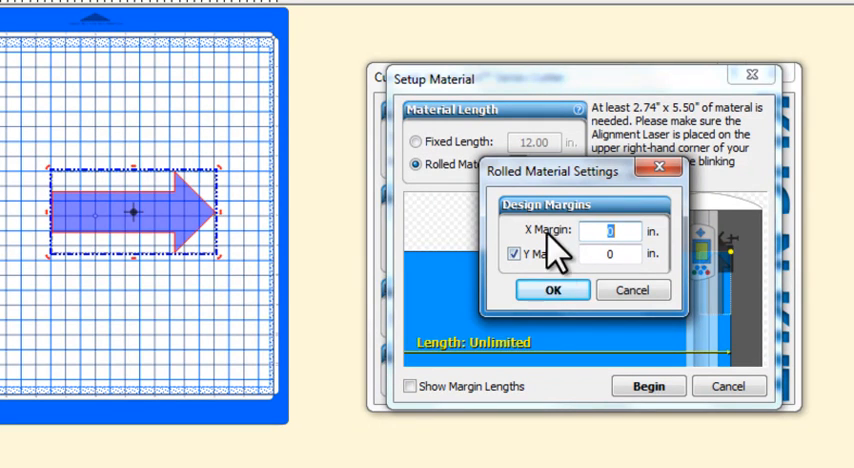
{"action": "left_click", "coordinate": [552, 290]}
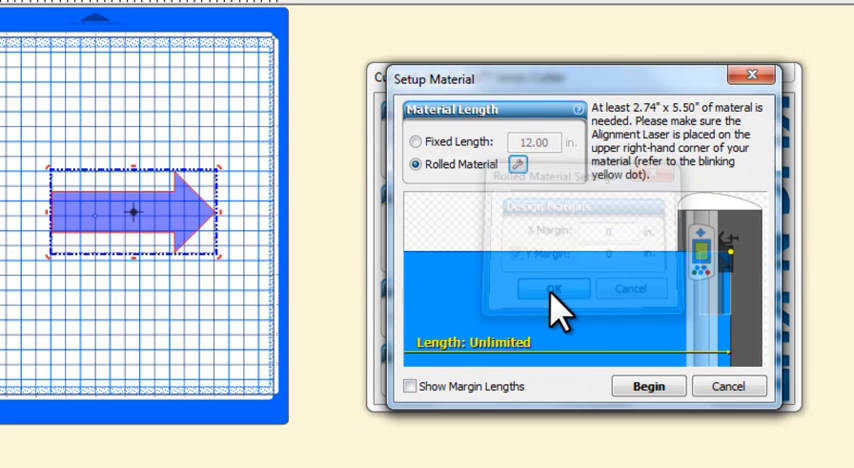
{"action": "left_click", "coordinate": [546, 288]}
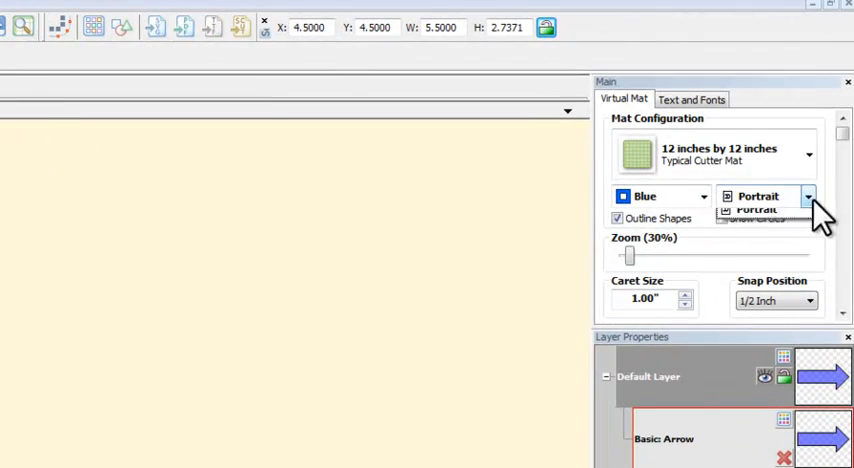
Set the mat back to Landscape and decline rotating the arrow.
{"action": "left_click", "coordinate": [756, 212]}
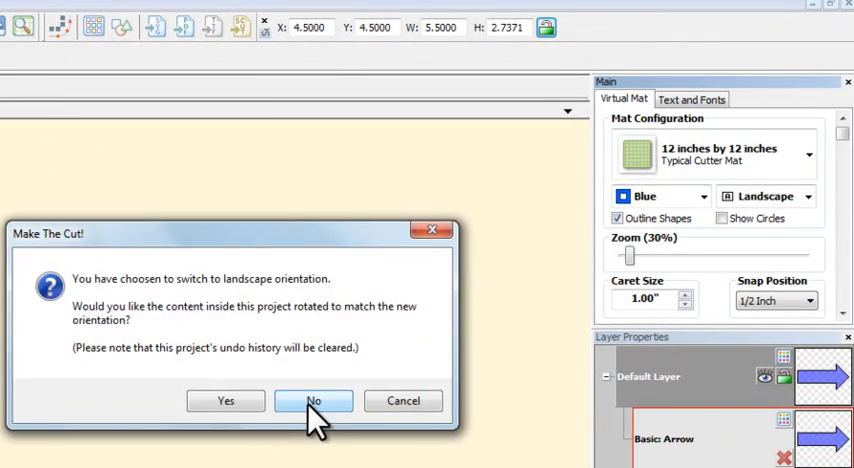
{"action": "left_click", "coordinate": [312, 400]}
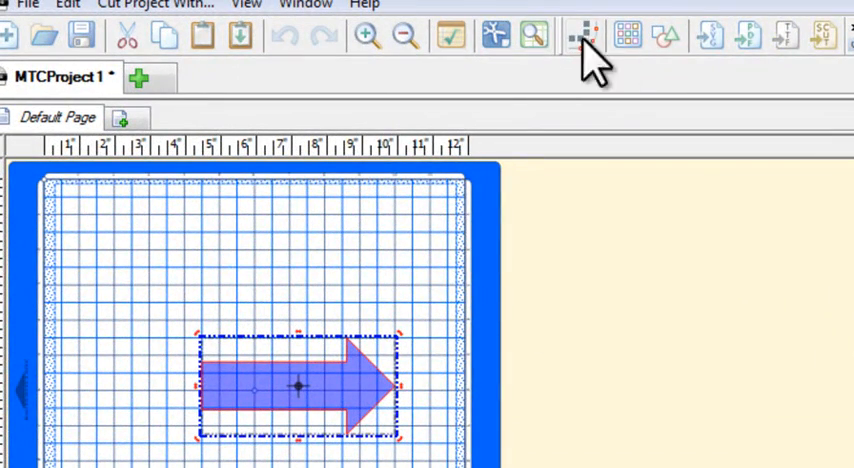
Start a Klic-N-Kut cut and begin cutting on the rolled material.
{"action": "left_click", "coordinate": [584, 36]}
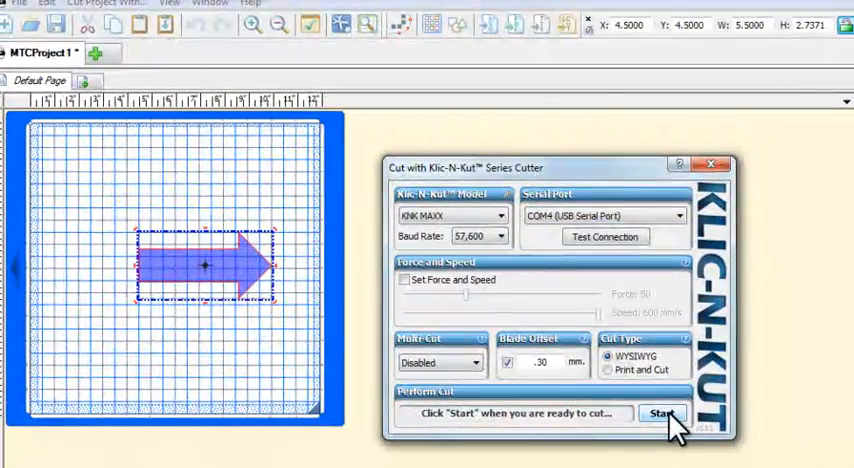
{"action": "left_click", "coordinate": [664, 414]}
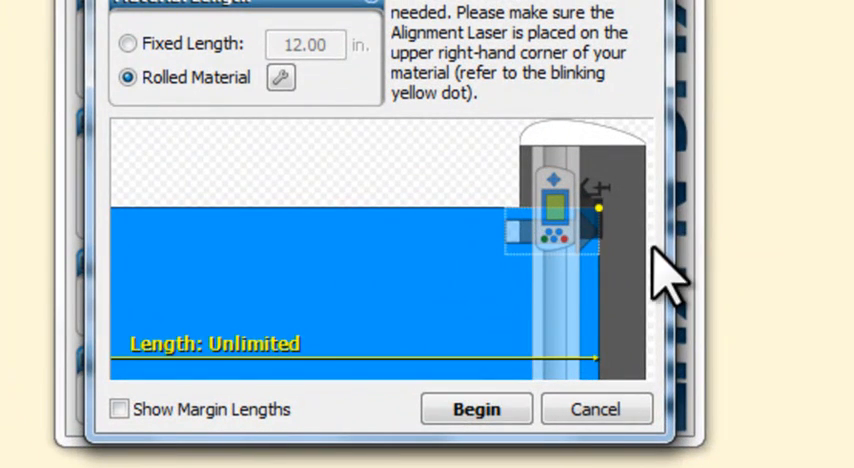
{"action": "mouse_move", "coordinate": [640, 276]}
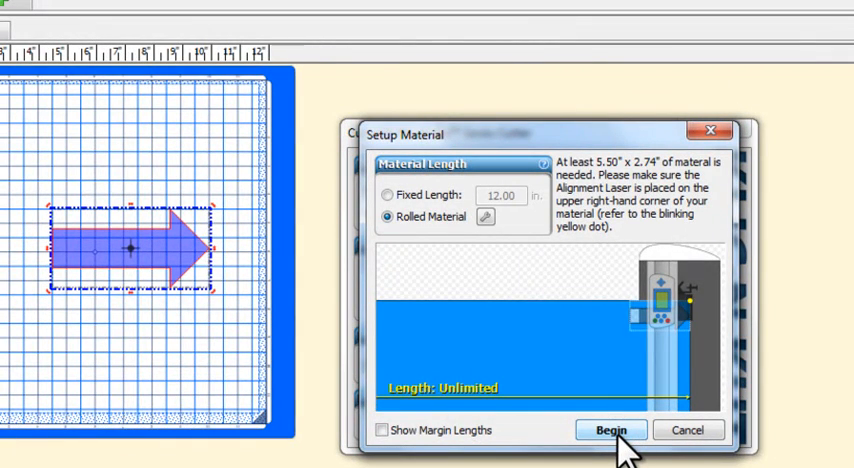
{"action": "left_click", "coordinate": [610, 430]}
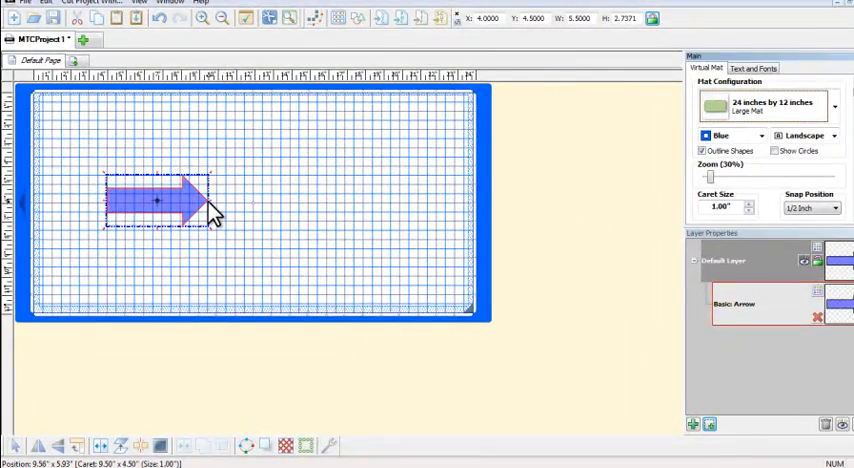
Widen the arrow to about 25 inches, past the 24x12 Large Mat's right edge.
{"action": "left_click_drag", "start_coordinate": [210, 202], "coordinate": [520, 202]}
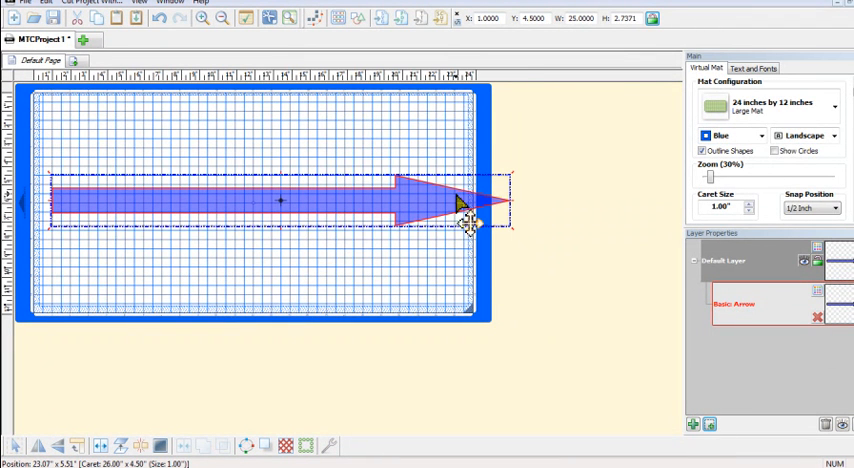
{"action": "left_click_drag", "start_coordinate": [470, 200], "coordinate": [520, 204]}
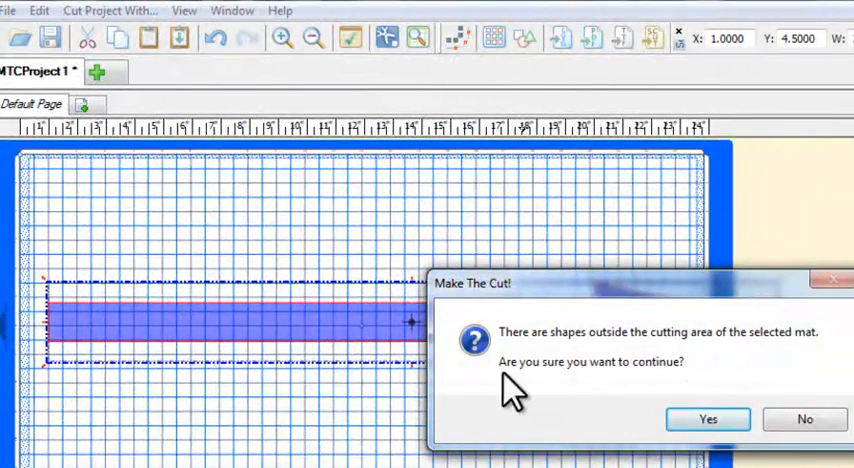
Accept the outside-cutting-area warning and start the Klic-N-Kut cut needing 25.50-inch rolled material.
{"action": "left_click", "coordinate": [708, 420]}
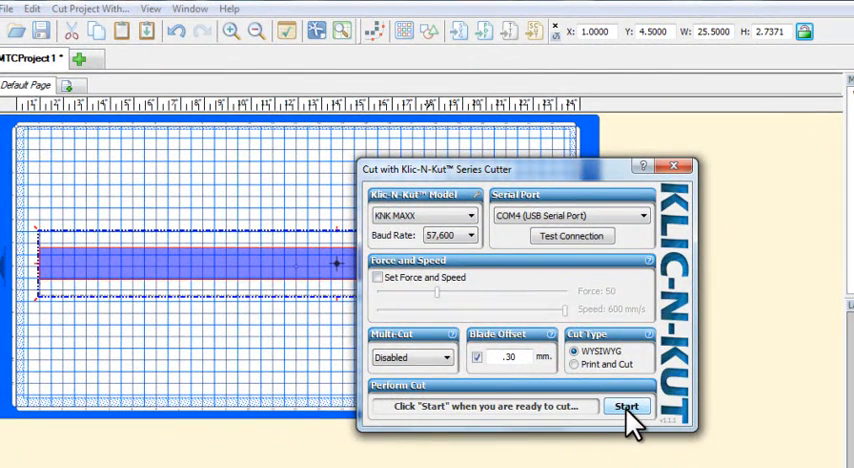
{"action": "left_click", "coordinate": [628, 406]}
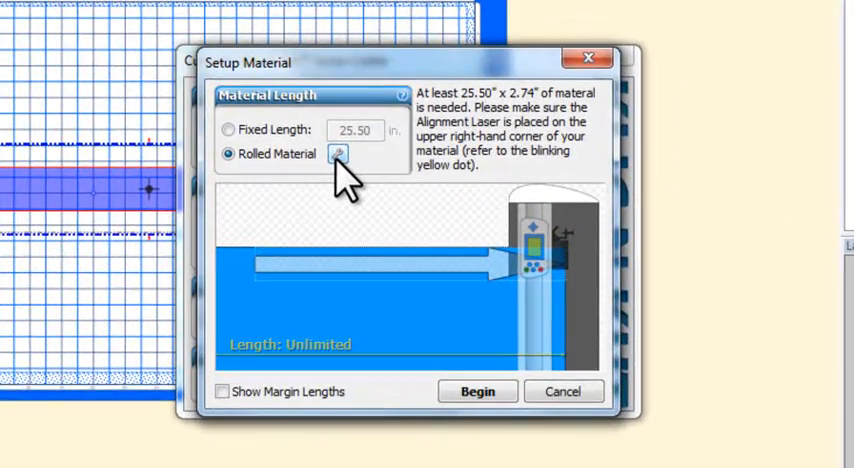
Set rolled material X and Y margins to 1 inch with Y Margin checked, giving 26.50 by 3.74-inch material.
{"action": "left_click", "coordinate": [338, 154]}
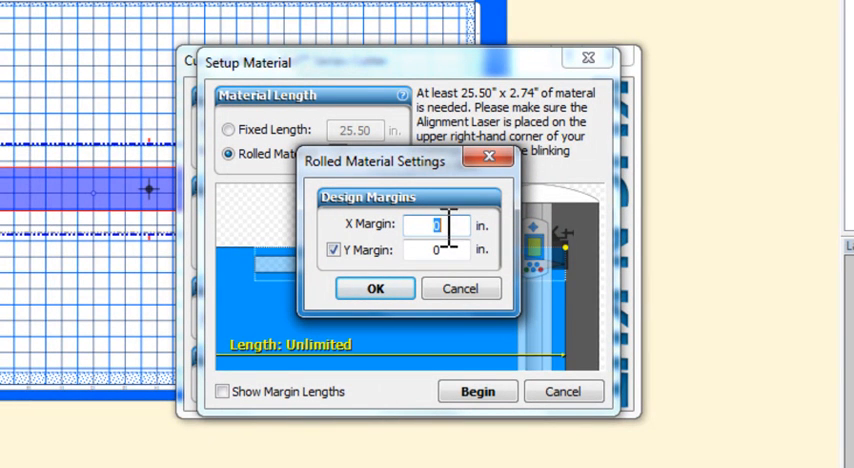
{"action": "type", "text": "1"}
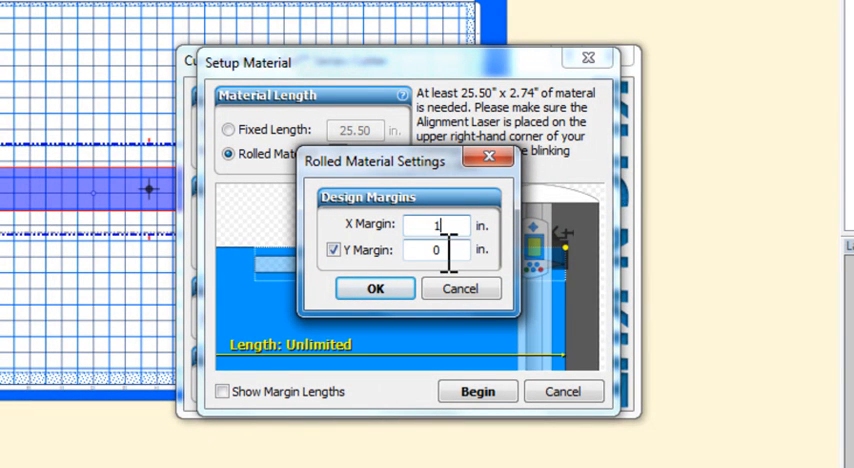
{"action": "type", "text": "1"}
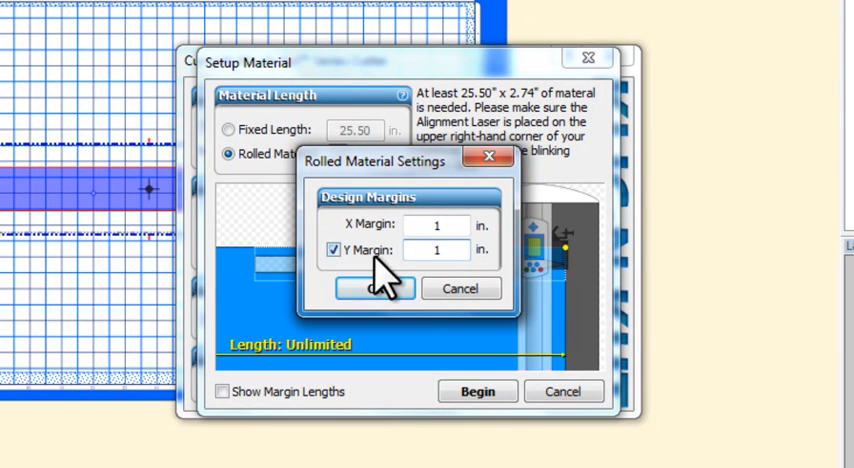
{"action": "mouse_move", "coordinate": [460, 300]}
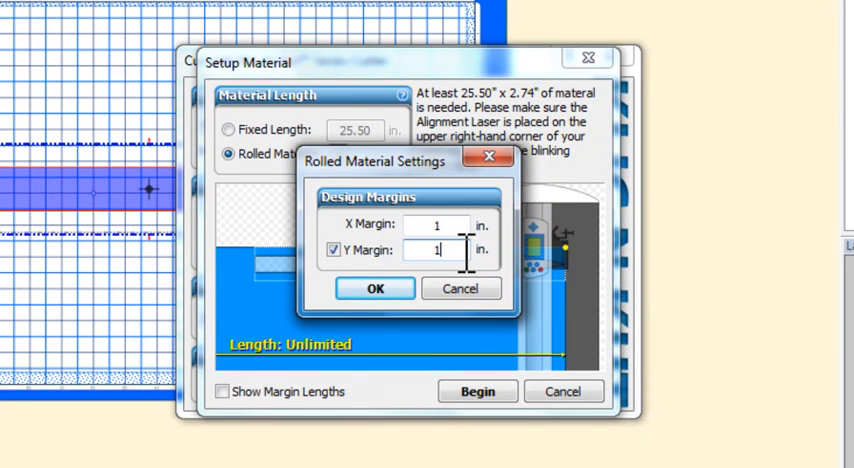
{"action": "left_click", "coordinate": [332, 250]}
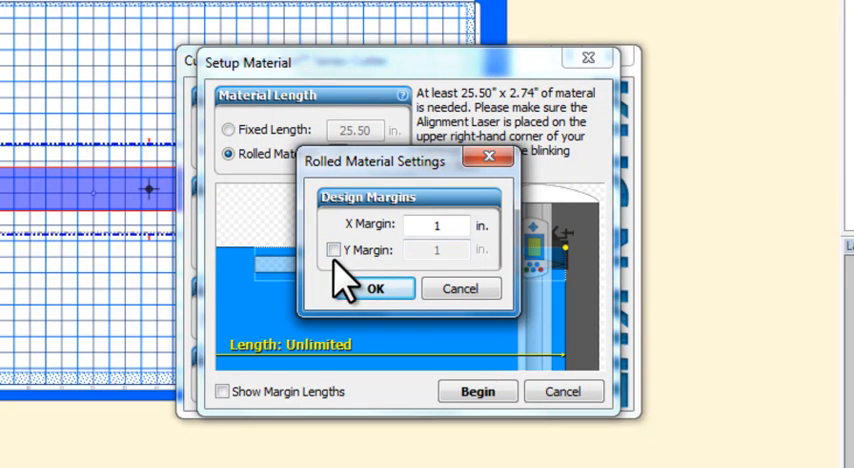
{"action": "left_click", "coordinate": [332, 250]}
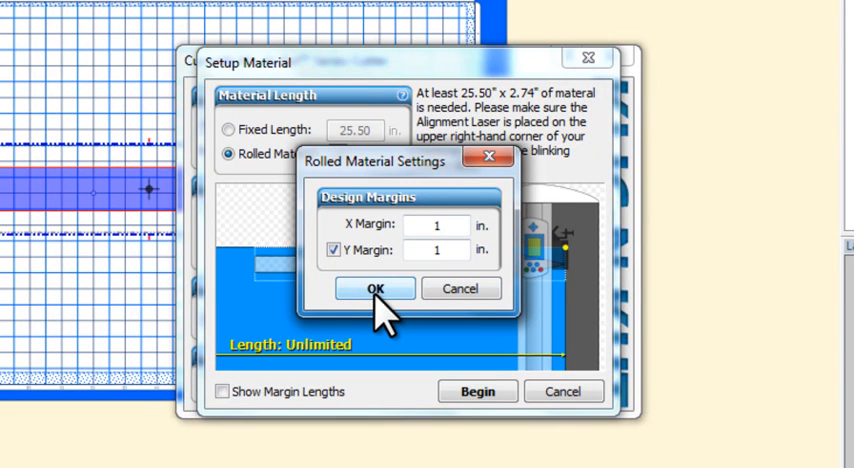
{"action": "left_click", "coordinate": [376, 288]}
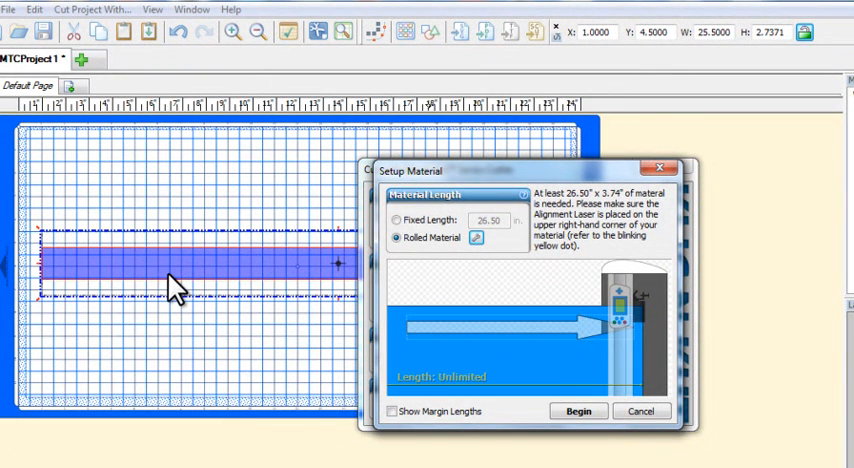
{"action": "mouse_move", "coordinate": [636, 330]}
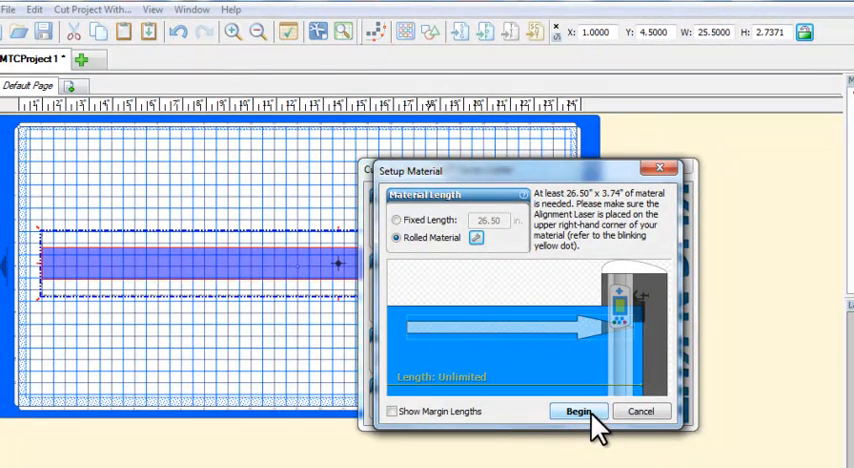
Enable Show Margin Lengths so 1.00" appears on both edges, then begin the cut.
{"action": "left_click", "coordinate": [392, 412]}
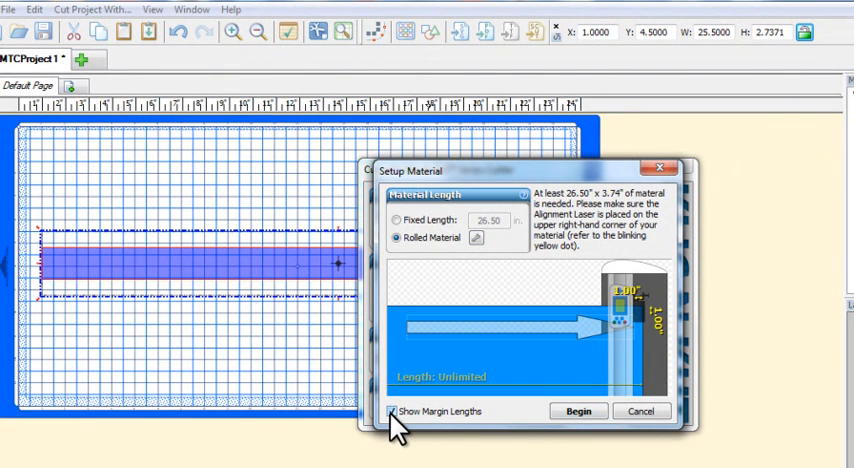
{"action": "mouse_move", "coordinate": [632, 308]}
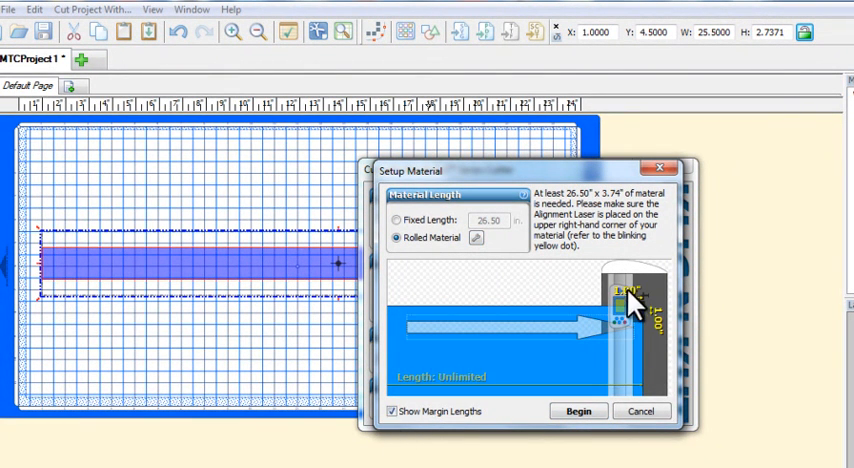
{"action": "mouse_move", "coordinate": [604, 284]}
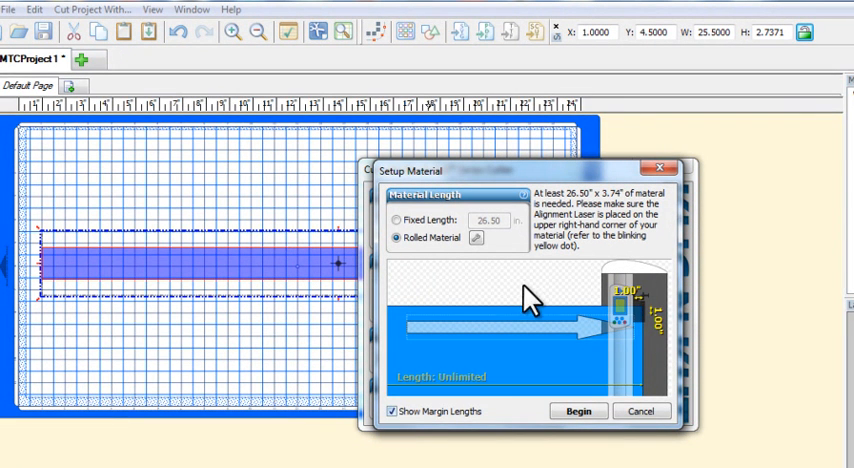
{"action": "mouse_move", "coordinate": [644, 344]}
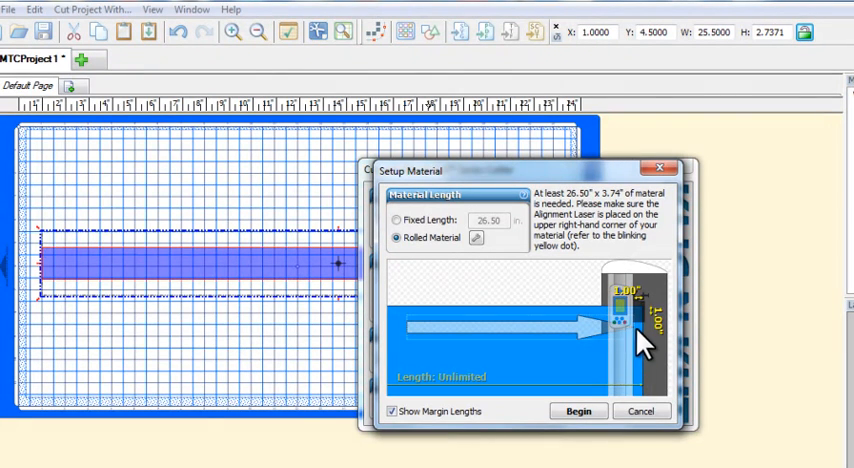
{"action": "mouse_move", "coordinate": [540, 340]}
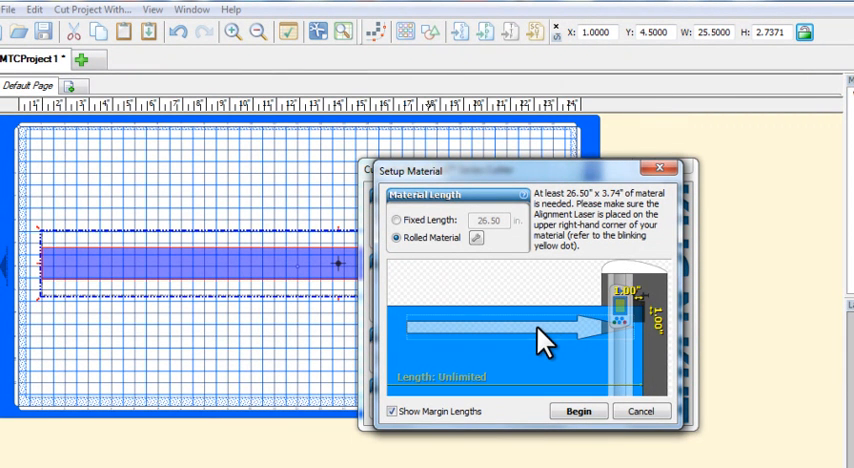
{"action": "mouse_move", "coordinate": [564, 222]}
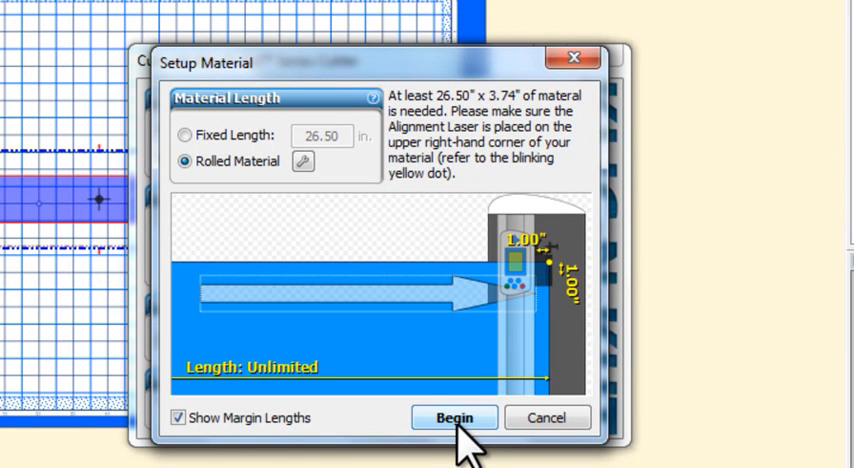
{"action": "left_click", "coordinate": [454, 416]}
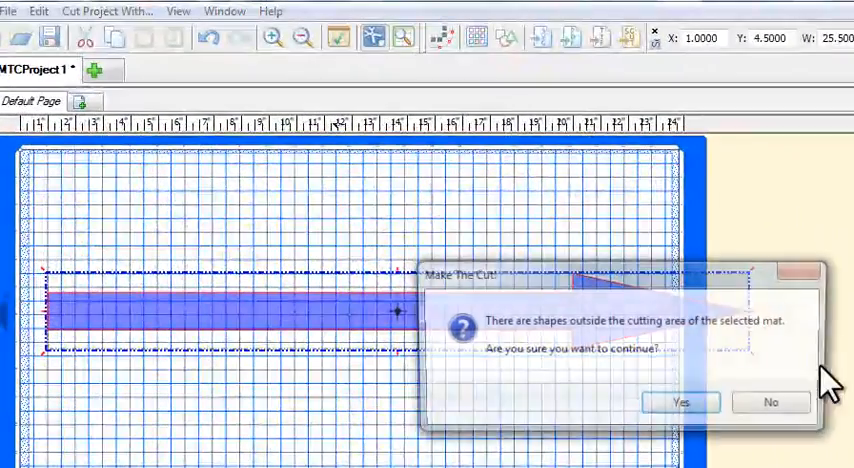
Accept the warning and try the KNK Element/XL/Grand cutter model, disabling force and speed.
{"action": "left_click", "coordinate": [680, 400]}
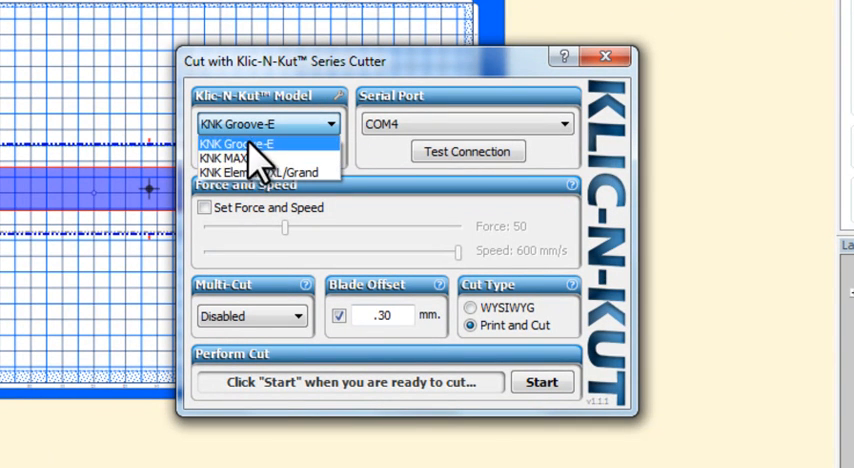
{"action": "mouse_move", "coordinate": [244, 158]}
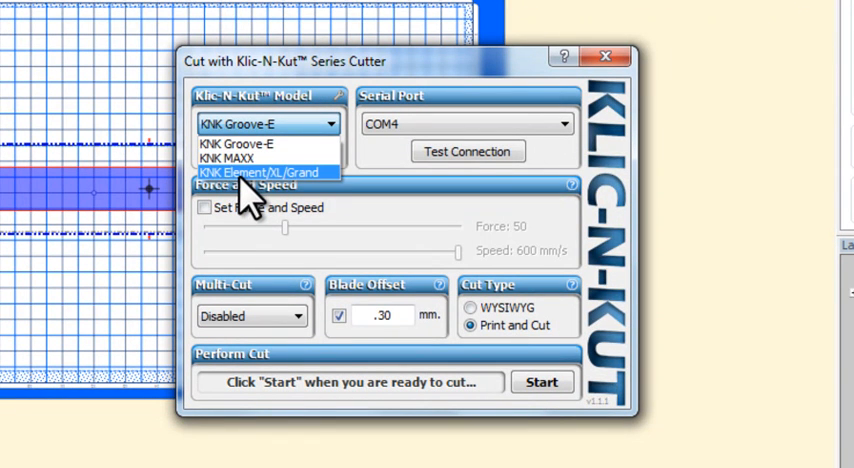
{"action": "left_click", "coordinate": [262, 172]}
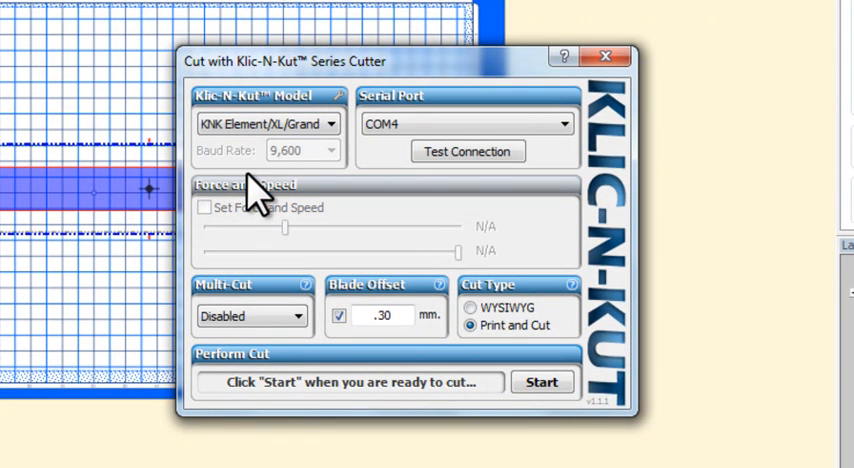
{"action": "mouse_move", "coordinate": [308, 168]}
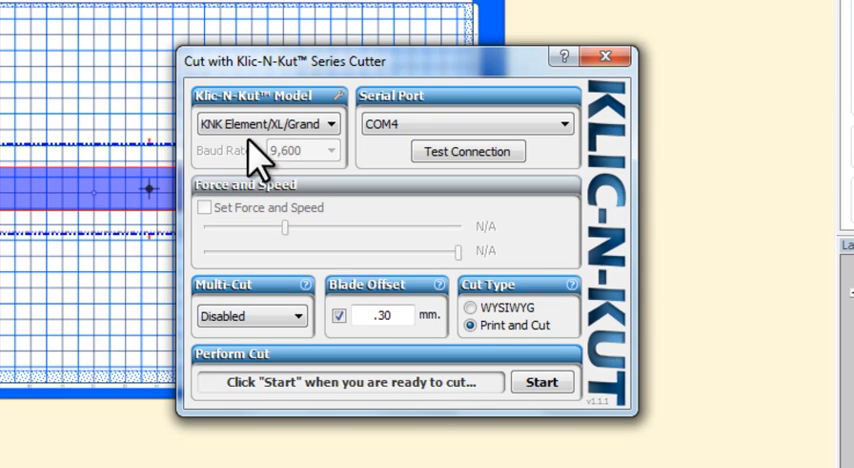
{"action": "mouse_move", "coordinate": [294, 124]}
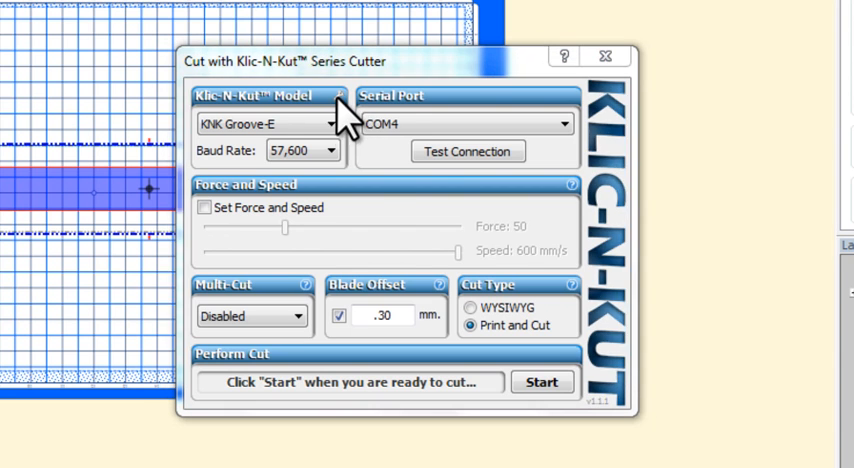
{"action": "left_click", "coordinate": [340, 96]}
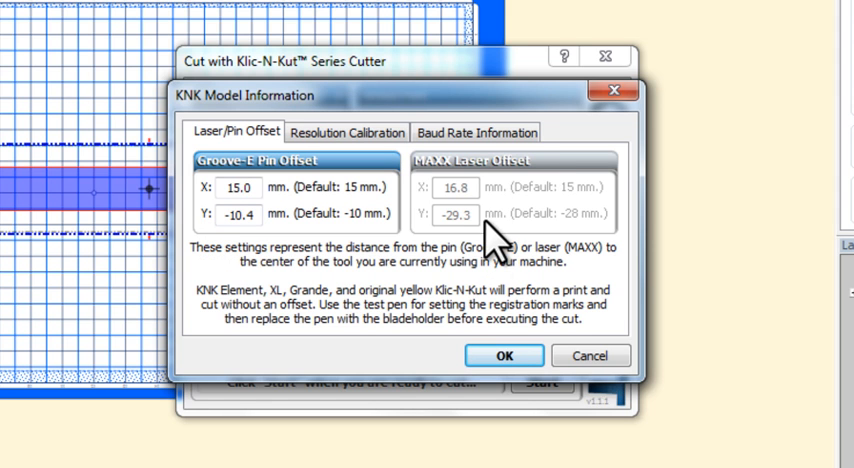
{"action": "mouse_move", "coordinate": [330, 210]}
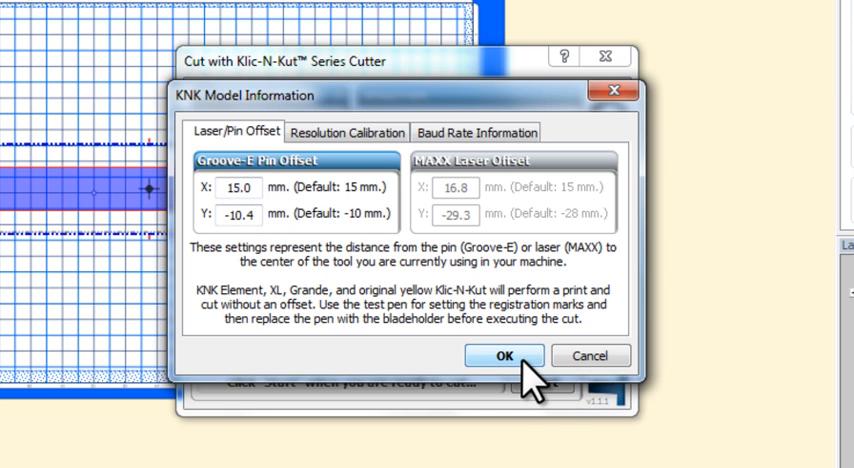
{"action": "left_click", "coordinate": [504, 356]}
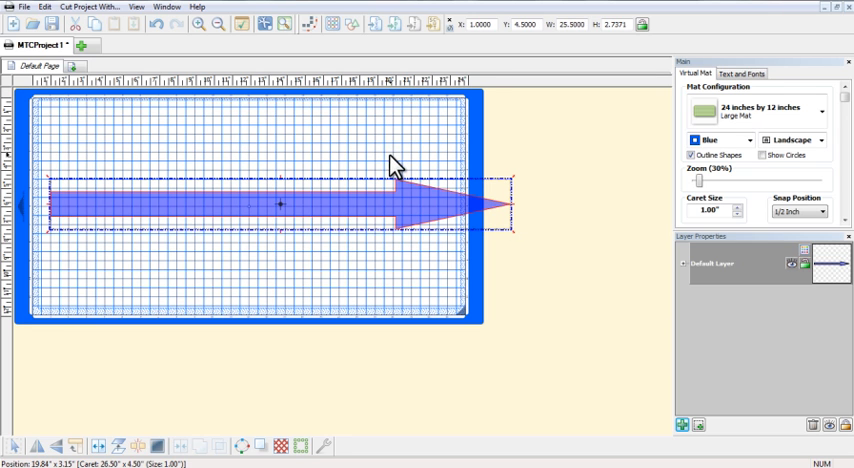
{"action": "mouse_move", "coordinate": [290, 176]}
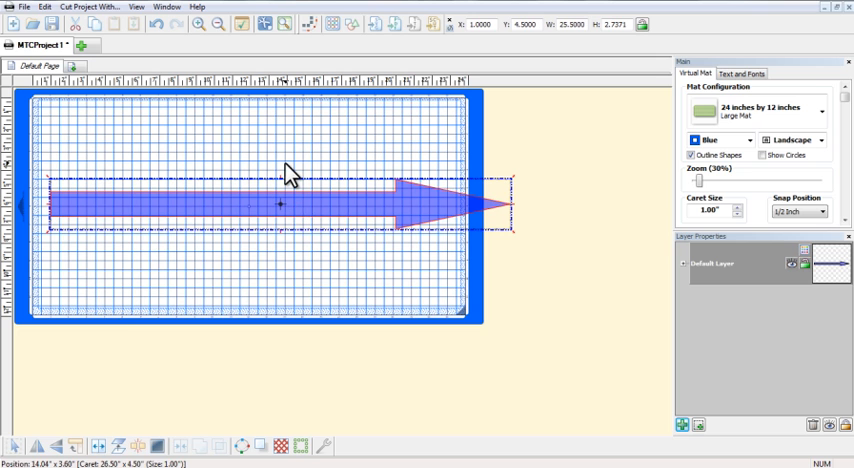